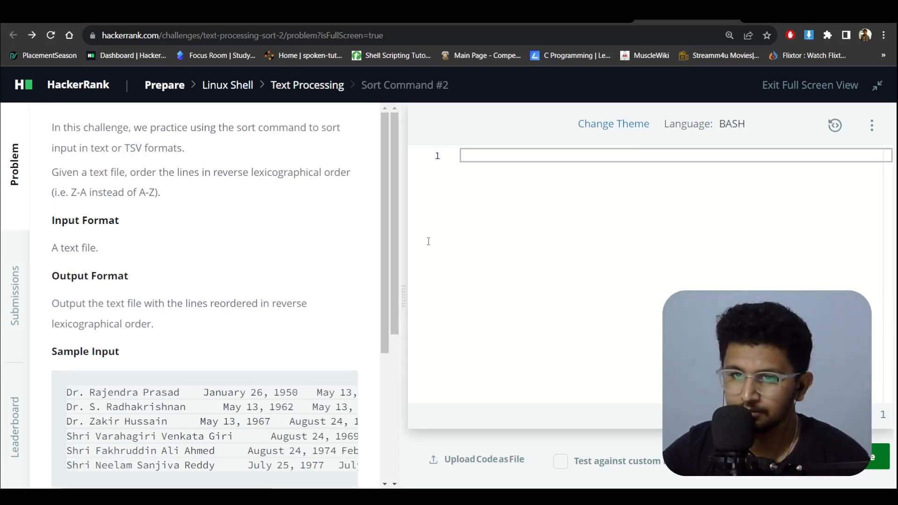
pyautogui.moveTo(218, 185)
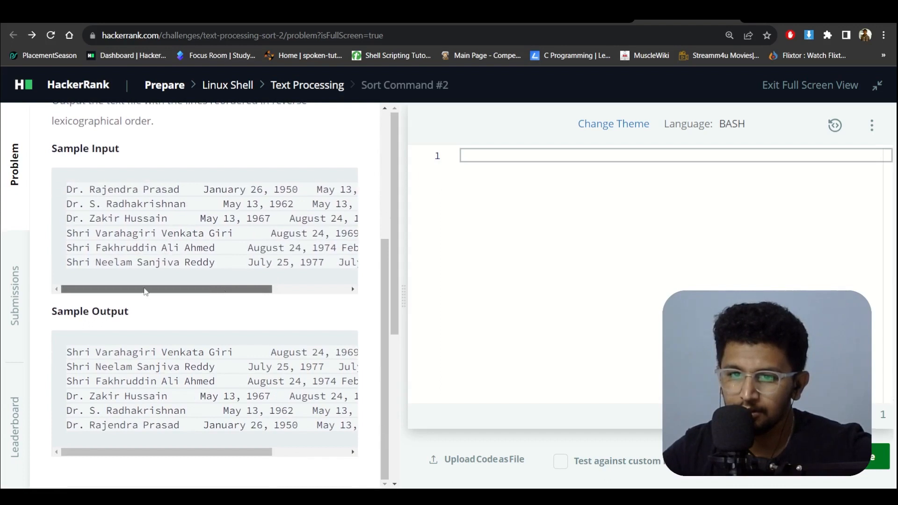
# - Highlight the reverse-ordered sample output lines and place the cursor in the empty Bash editor
pyautogui.moveTo(66, 352); pyautogui.dragTo(150, 424)
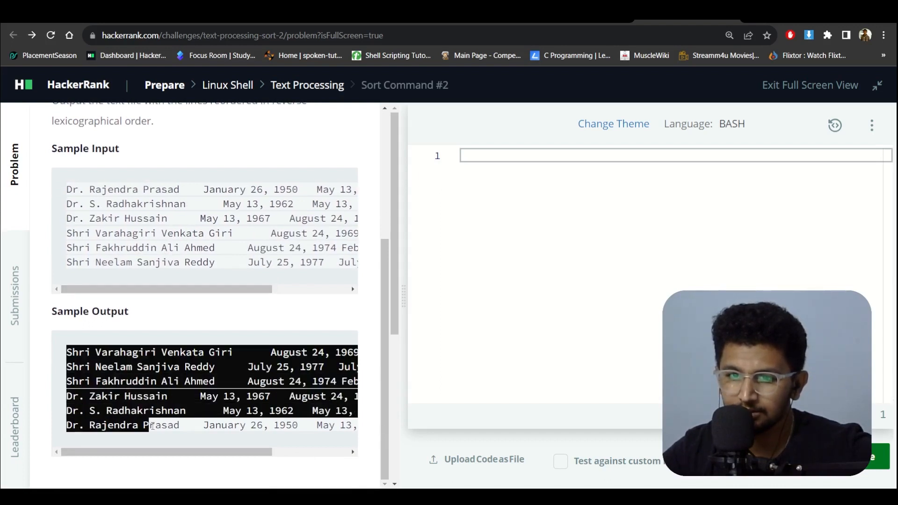
pyautogui.click(517, 222)
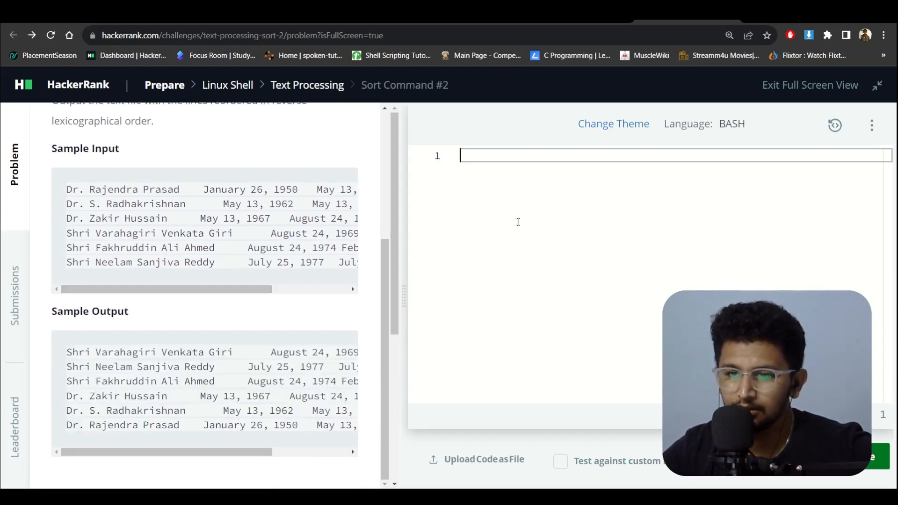
# - Enter `tac *` in the editor and scroll to its Wrong Answer result
pyautogui.write('ta')
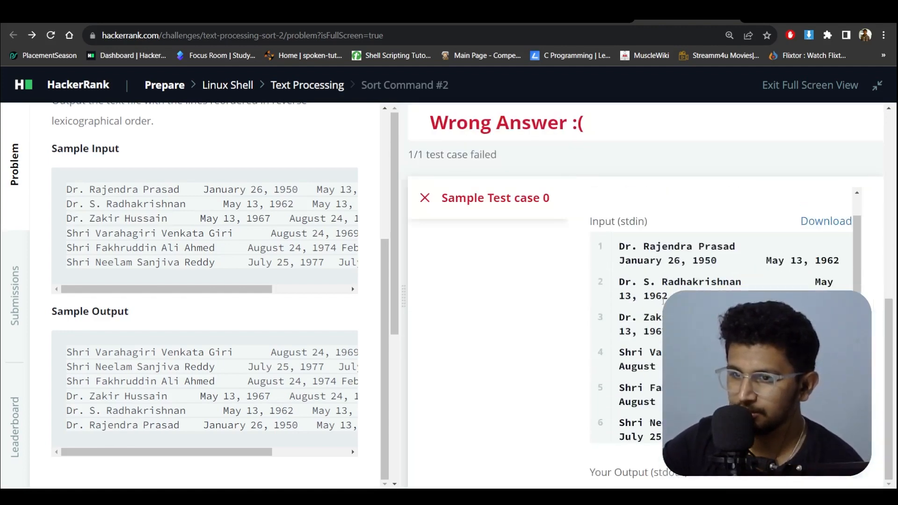
pyautogui.scroll(-3)
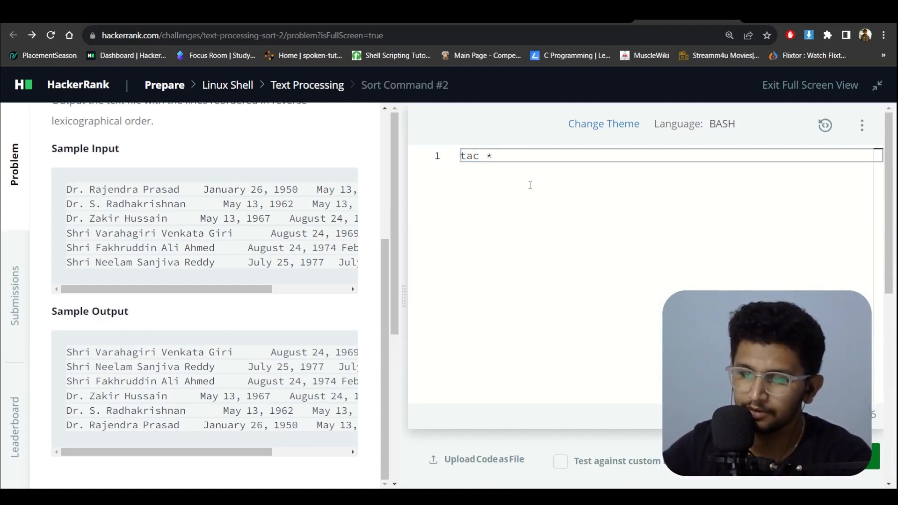
# - Rerun the `tac *` attempt, then replace it by starting to type `sort`
pyautogui.click(859, 461)
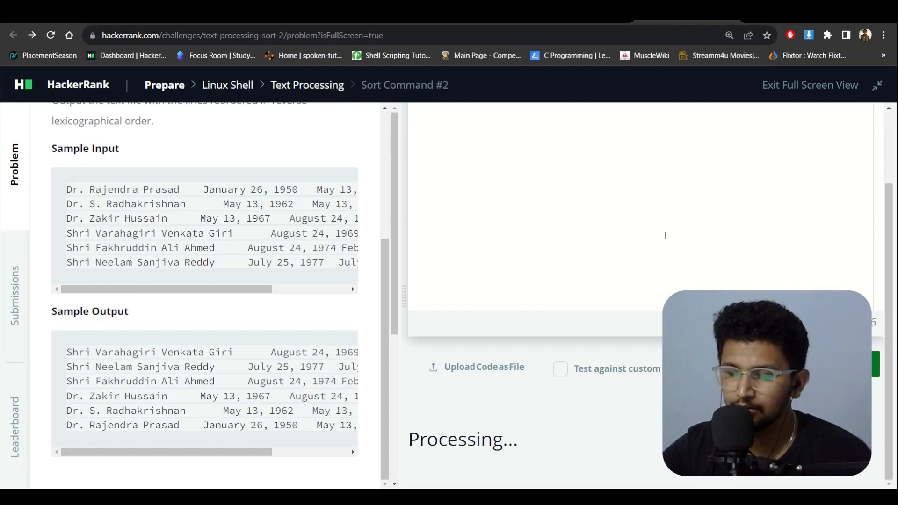
pyautogui.moveTo(633, 220)
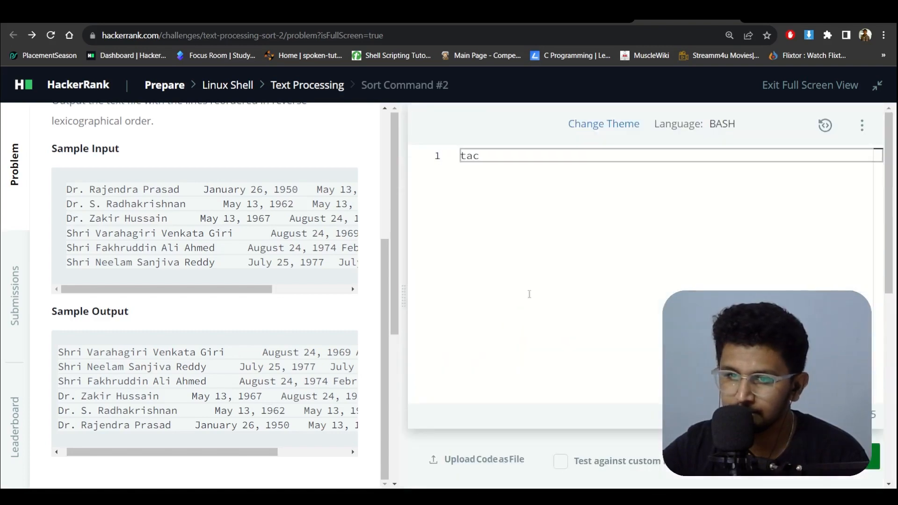
pyautogui.write('sort -r')
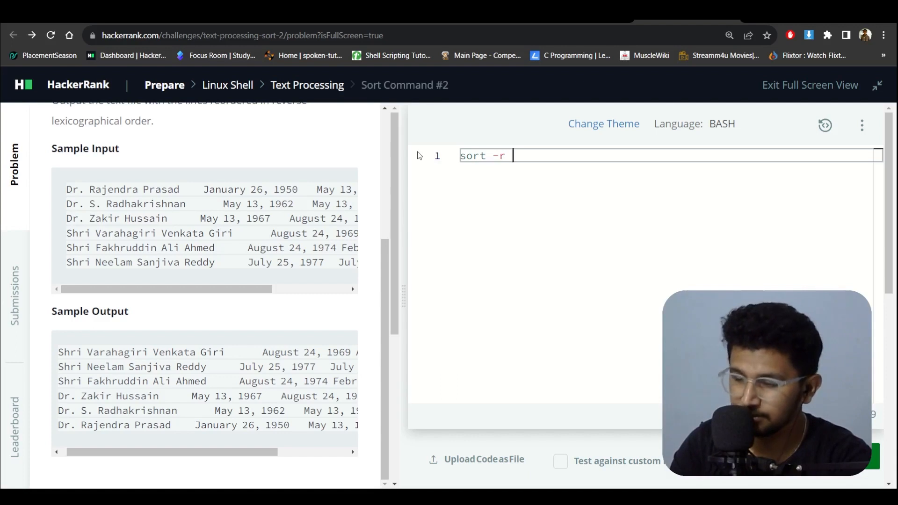
# - Complete the command `sort -r -t " " -k1` and submit it for testing
pyautogui.write('-t')
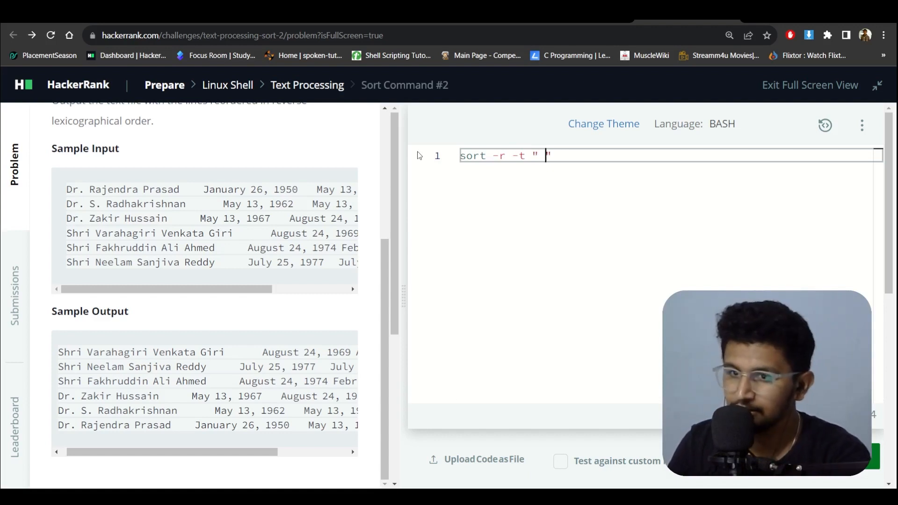
pyautogui.write('" "')
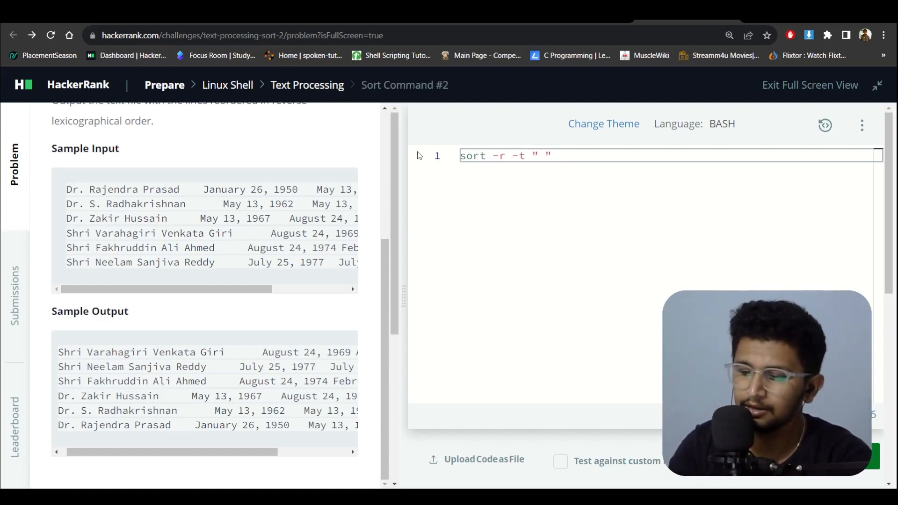
pyautogui.write('-k1')
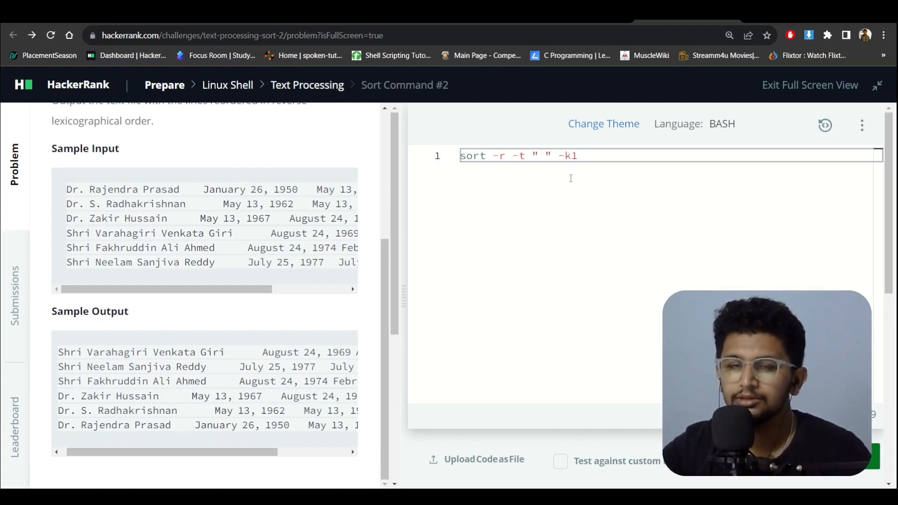
pyautogui.click(870, 455)
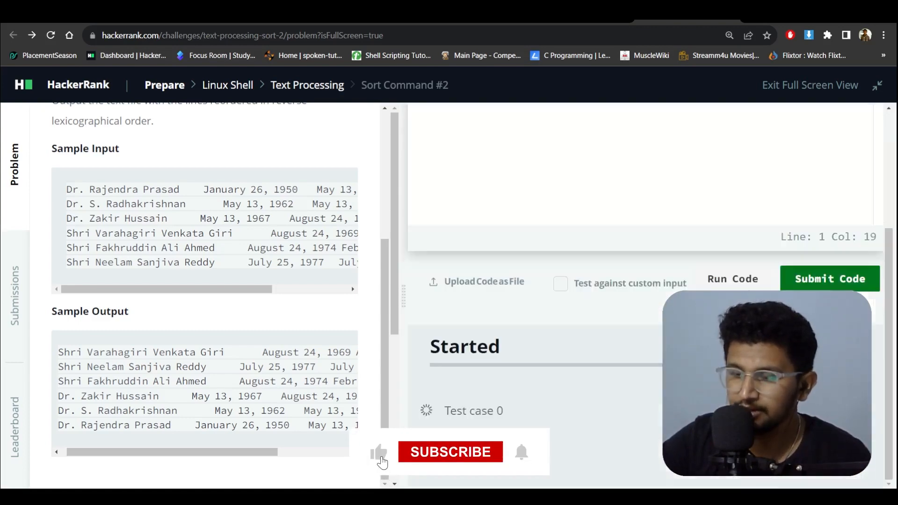
# - Scroll to the Congratulations banner showing Test cases 0 and 1 passing
pyautogui.click(449, 451)
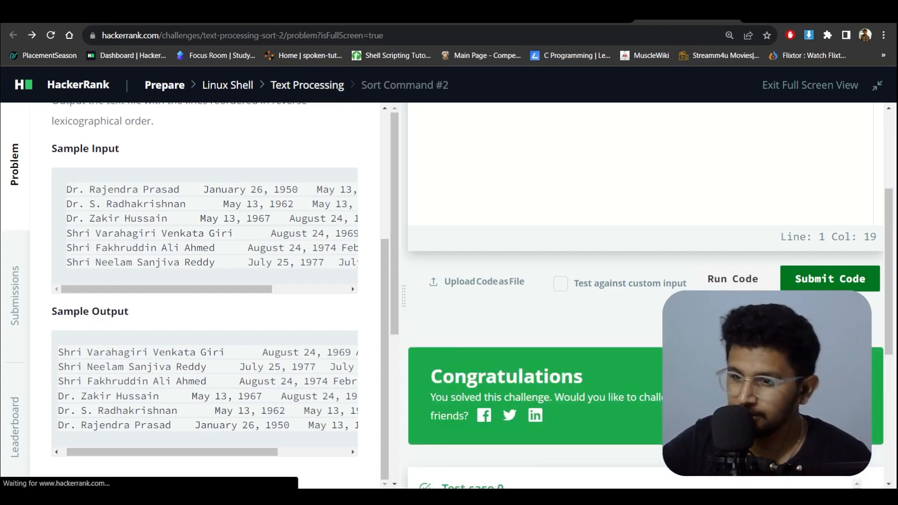
pyautogui.scroll(-3)
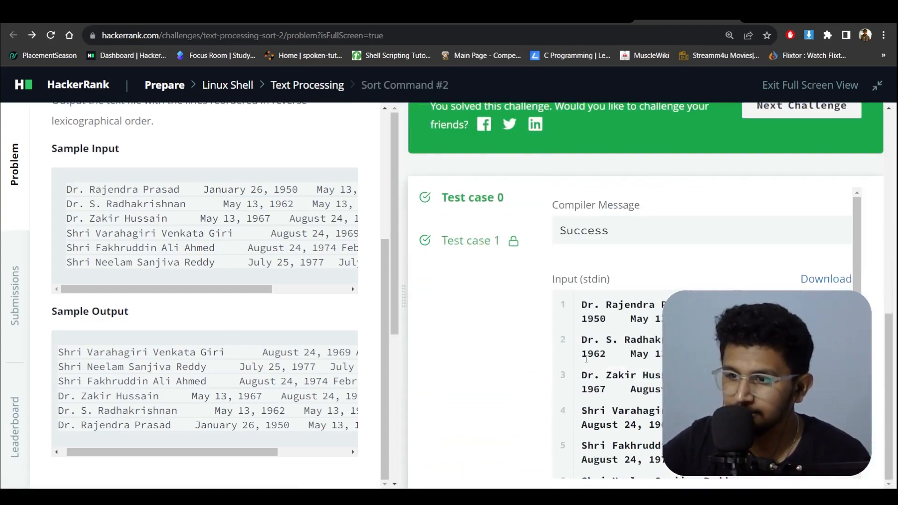